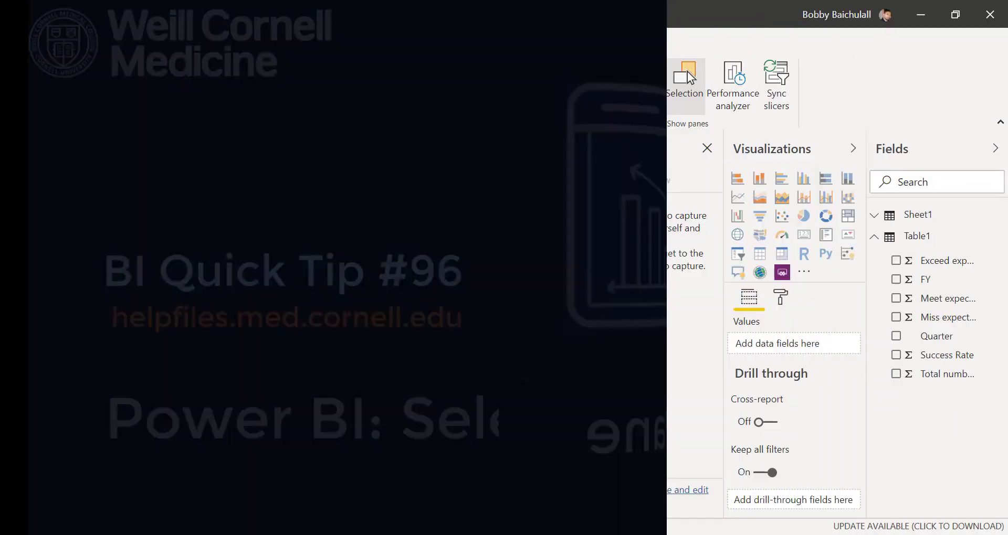
Step: In the finished report, list the page's visuals, hide some of them, and capture a bookmark
left_click(638, 84)
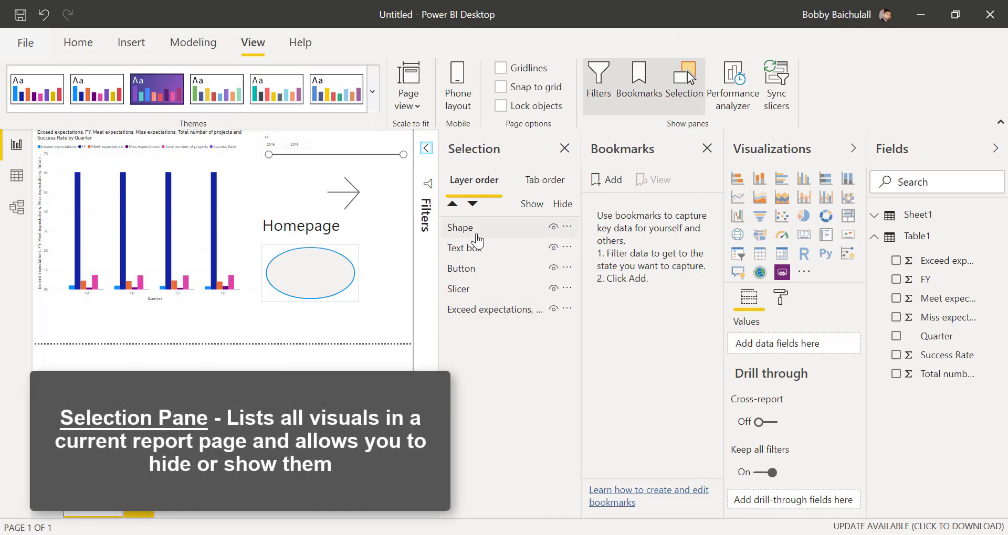
left_click(552, 227)
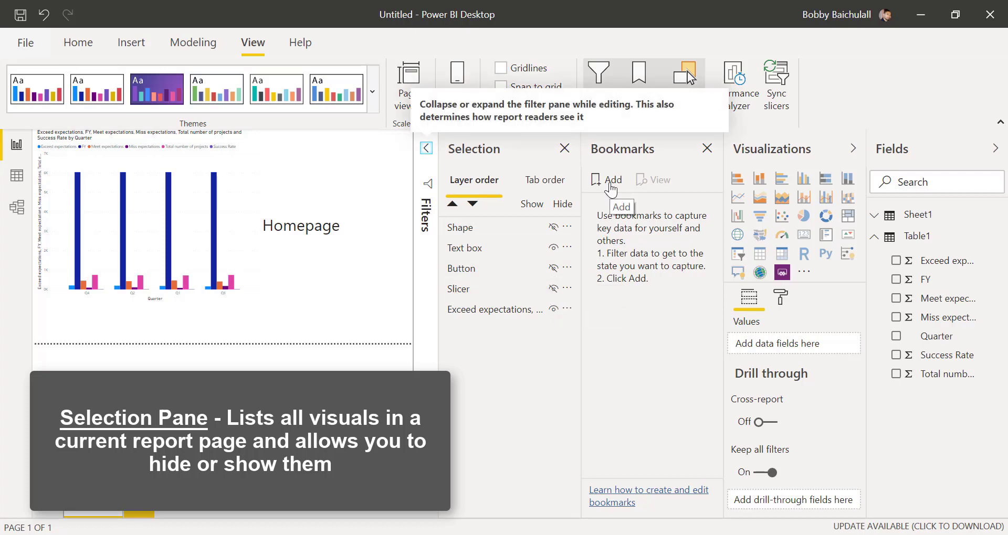
left_click(607, 180)
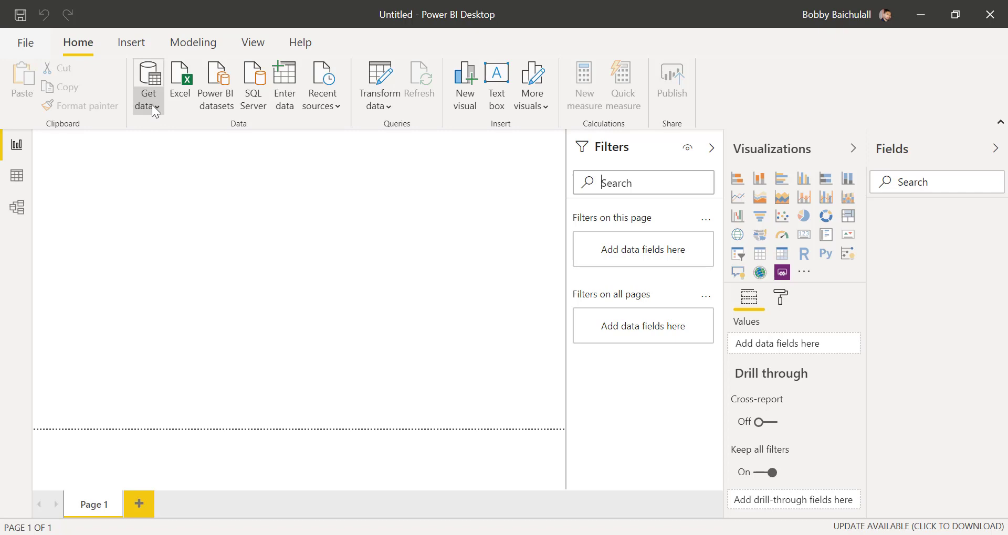
Step: Import Table1 and Sheet1 from the Project Data Excel workbook into the report
left_click(180, 83)
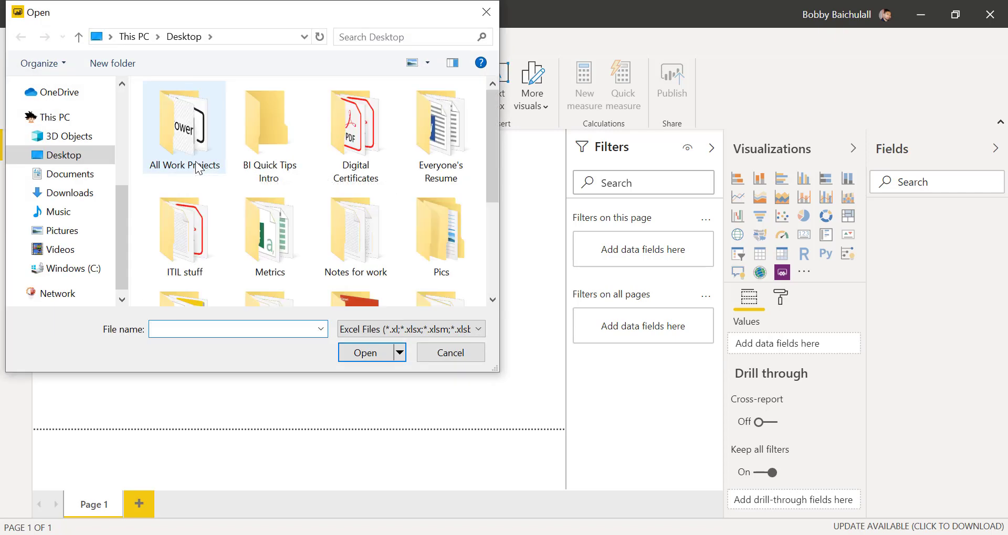
scroll("down", 3)
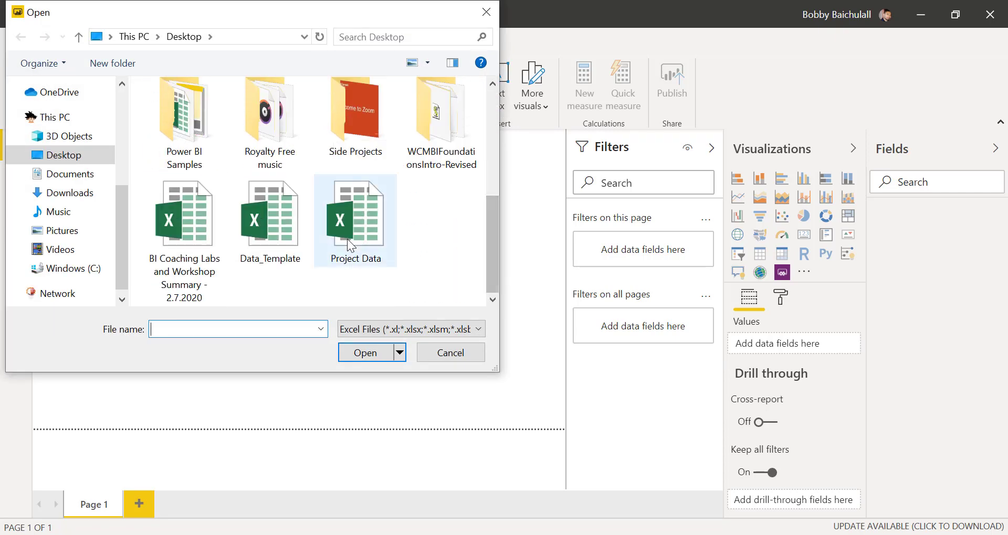
left_click(450, 352)
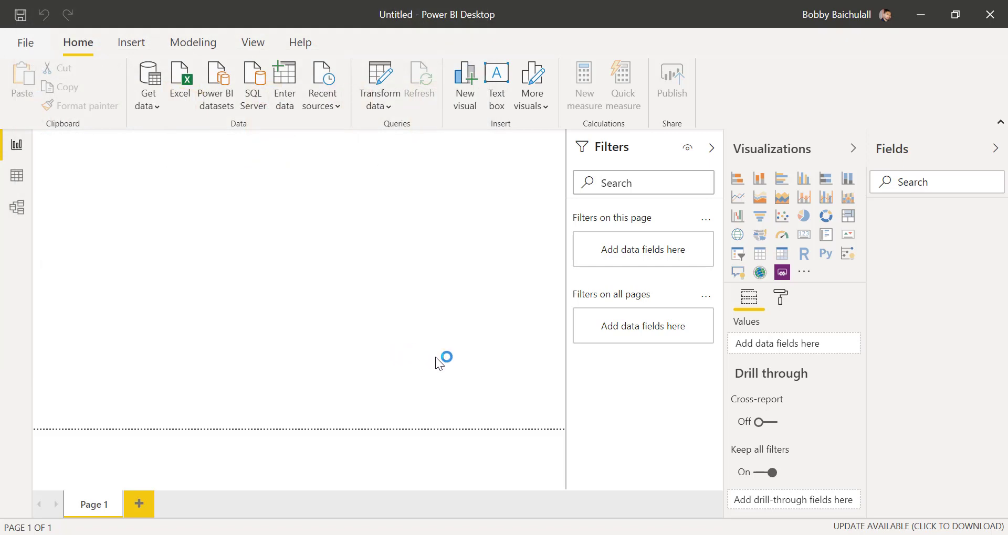
left_click(180, 84)
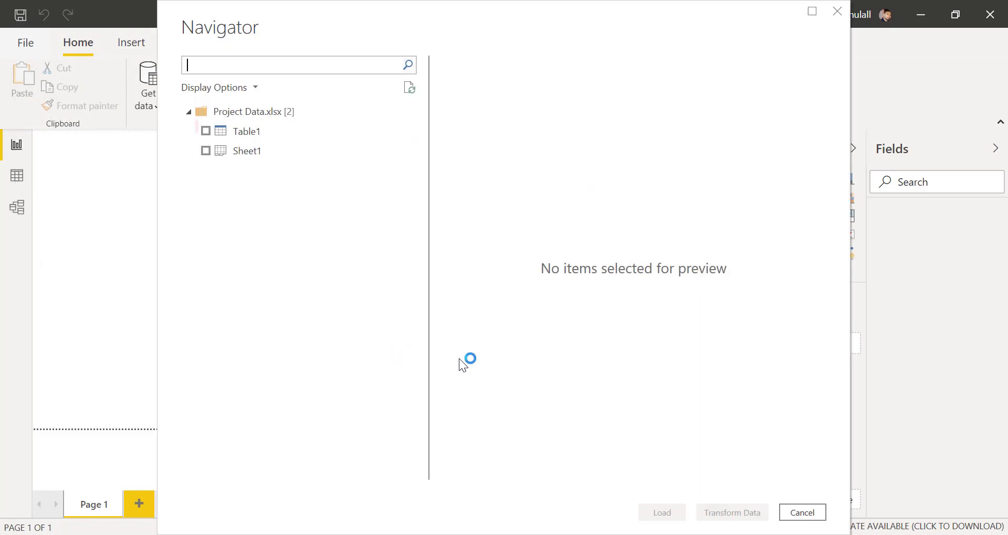
left_click(206, 132)
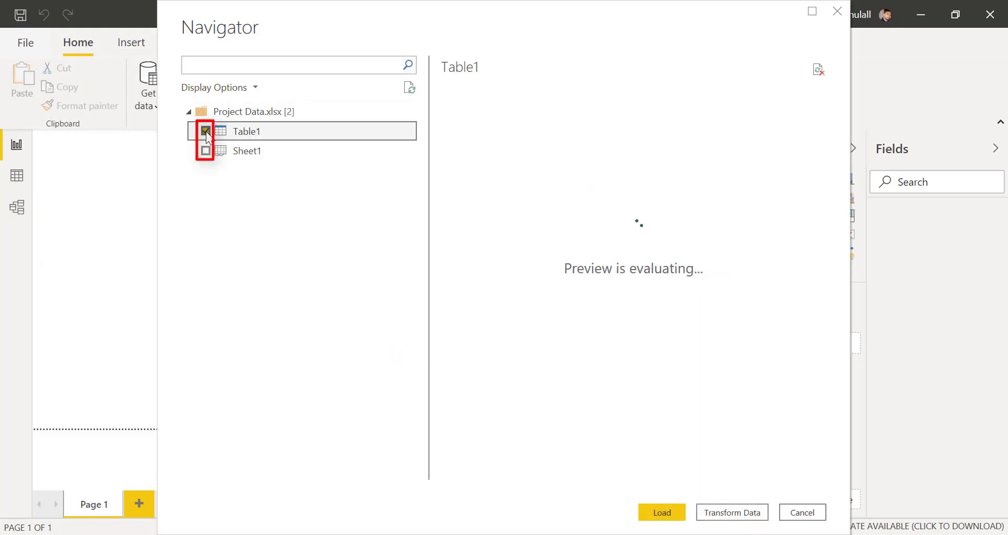
left_click(205, 151)
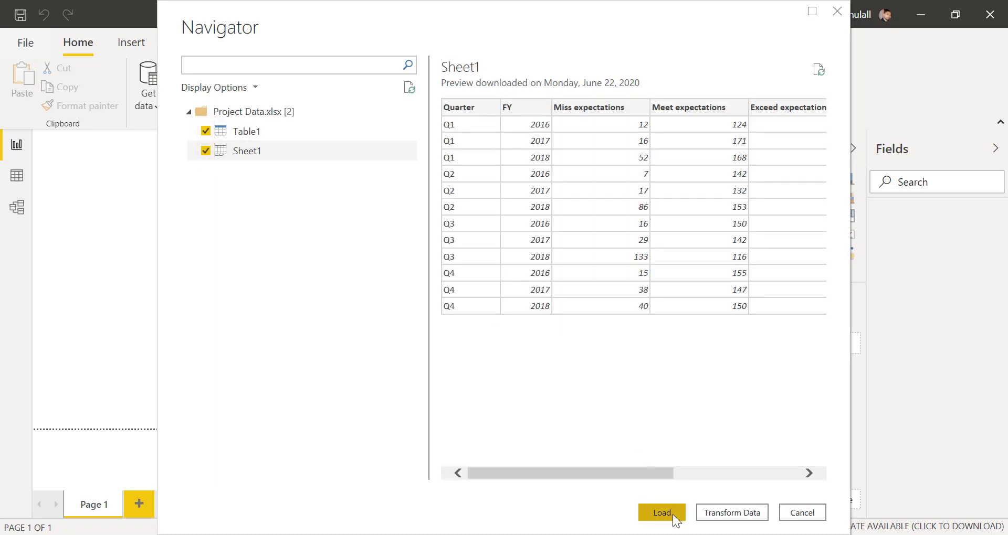
left_click(661, 513)
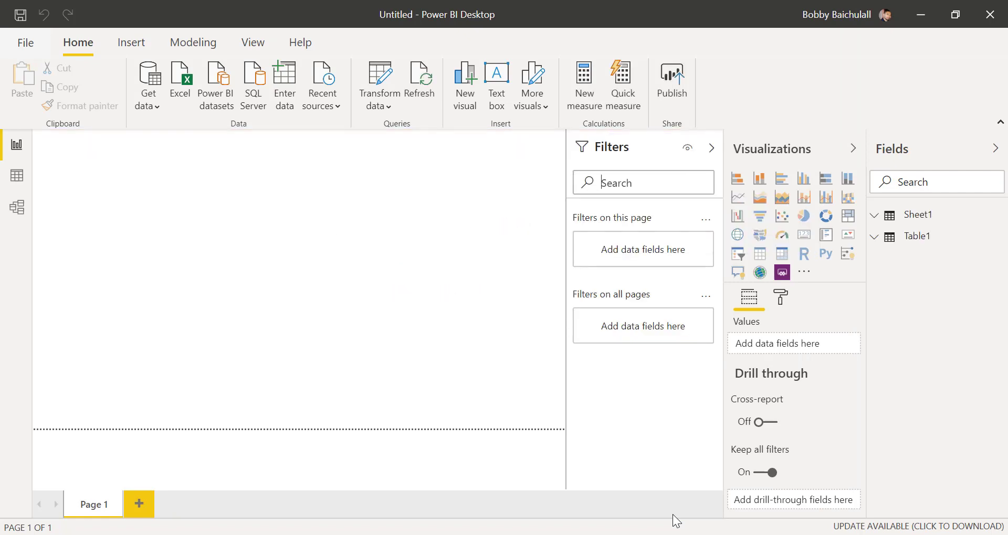
Step: Add a column chart with Success Rate and a slicer filtering by FY
left_click(917, 236)
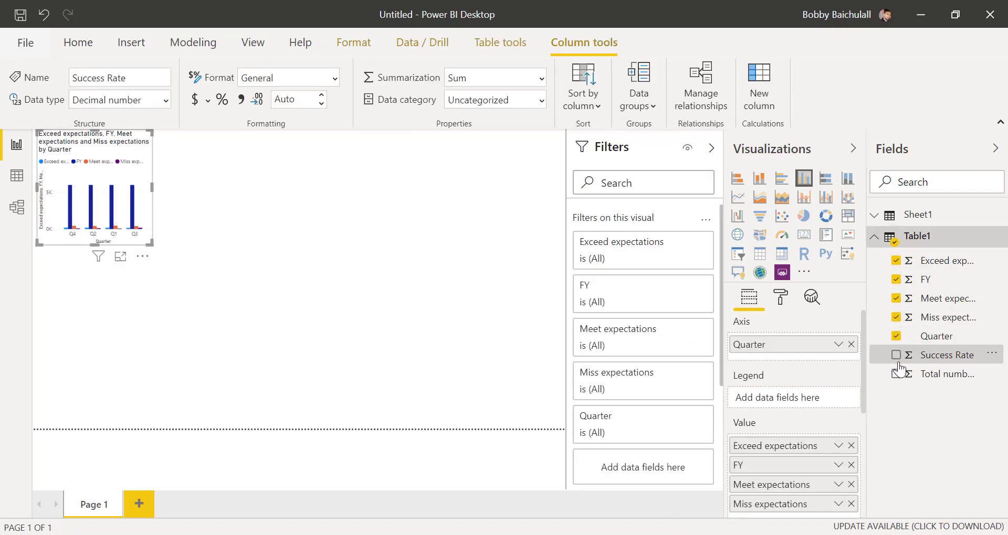
left_click(896, 354)
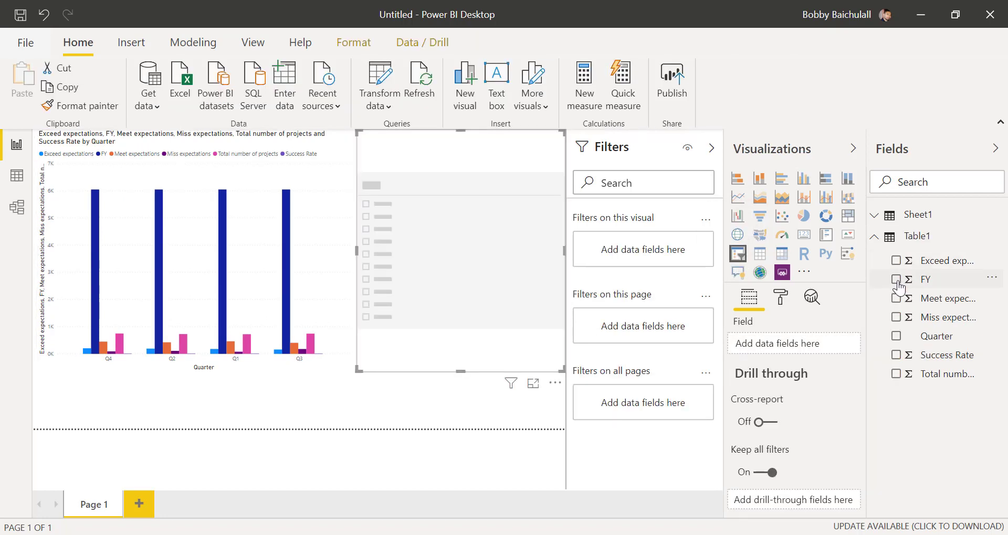
left_click(898, 279)
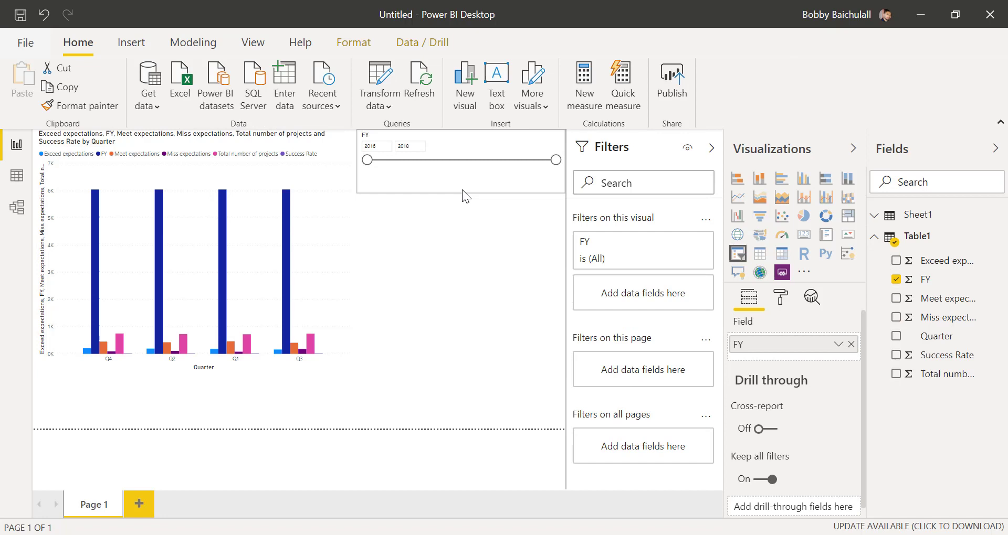
Step: Insert a right arrow button onto the report page
left_click(186, 84)
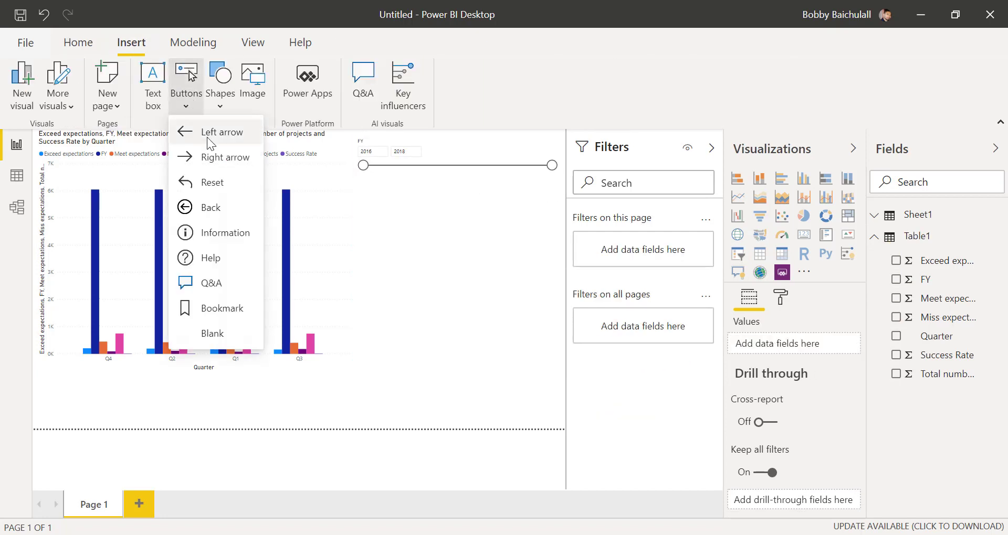
left_click(227, 158)
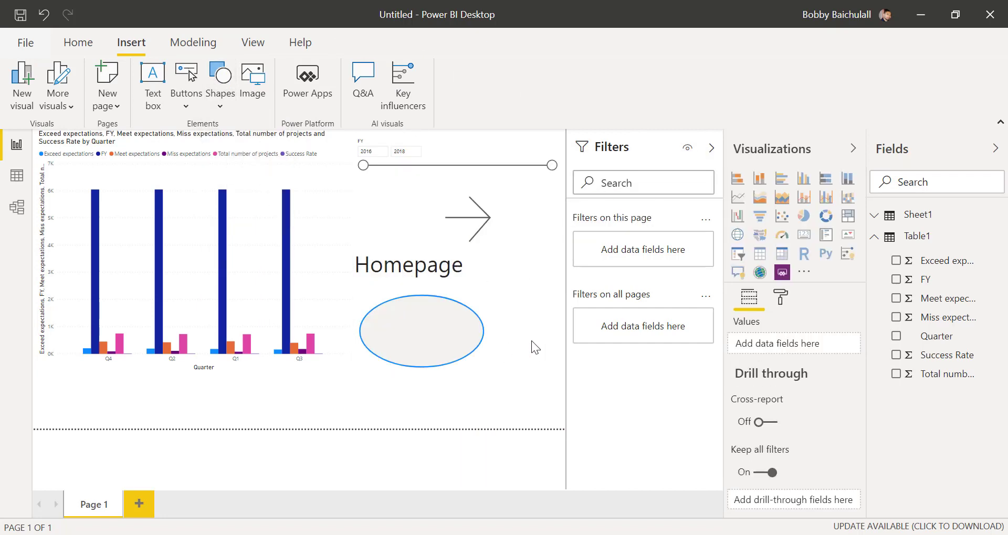
mouse_move(253, 43)
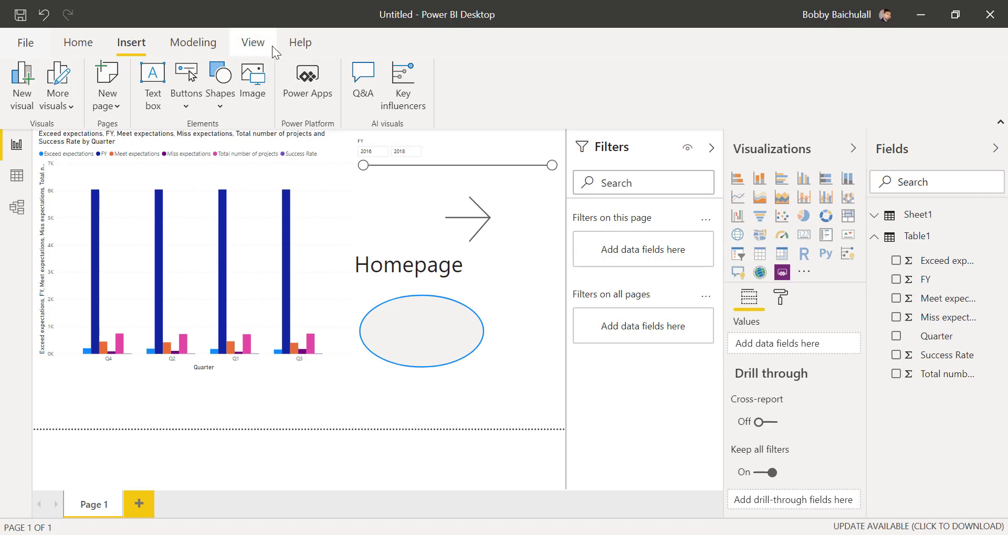
left_click(252, 42)
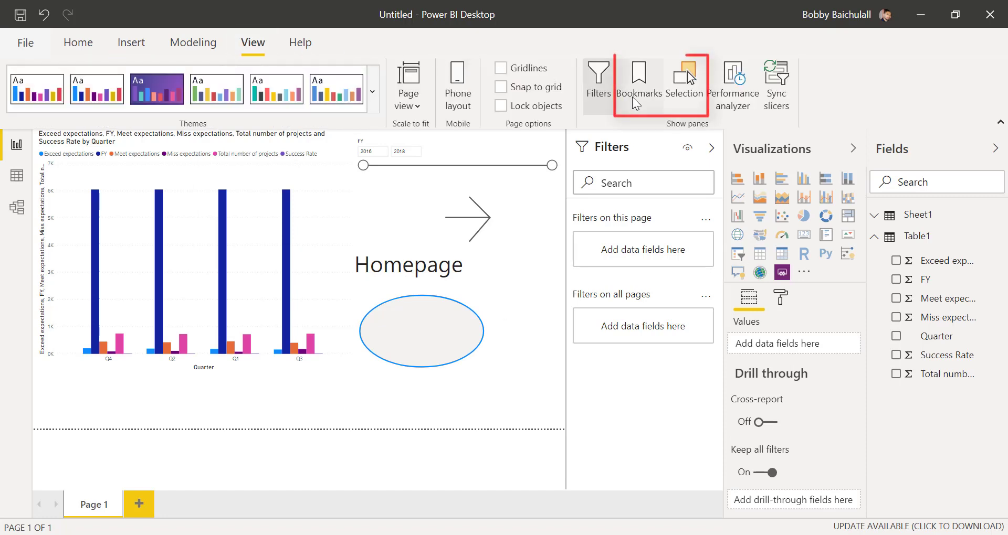
Step: Show the Bookmarks pane and the Selection pane listing page objects
left_click(638, 84)
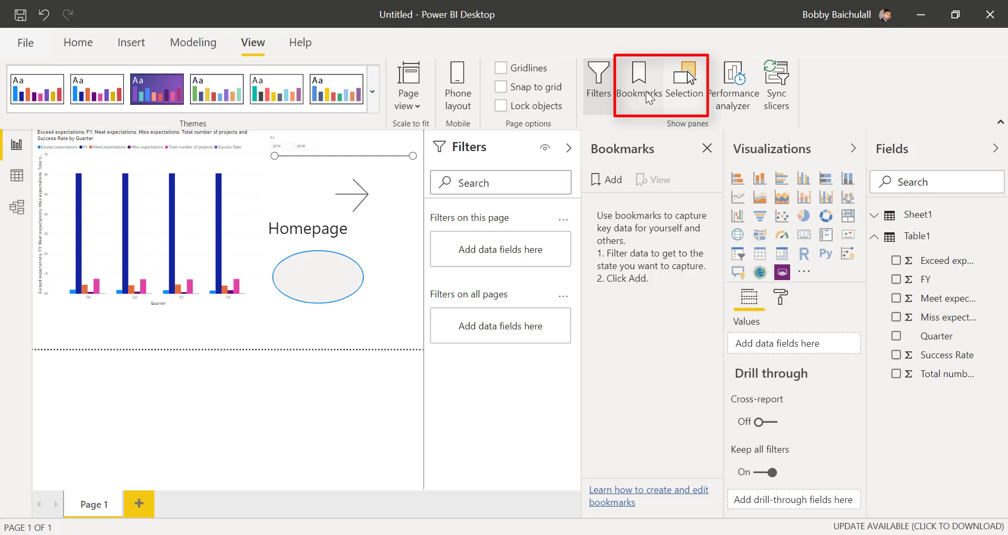
left_click(685, 84)
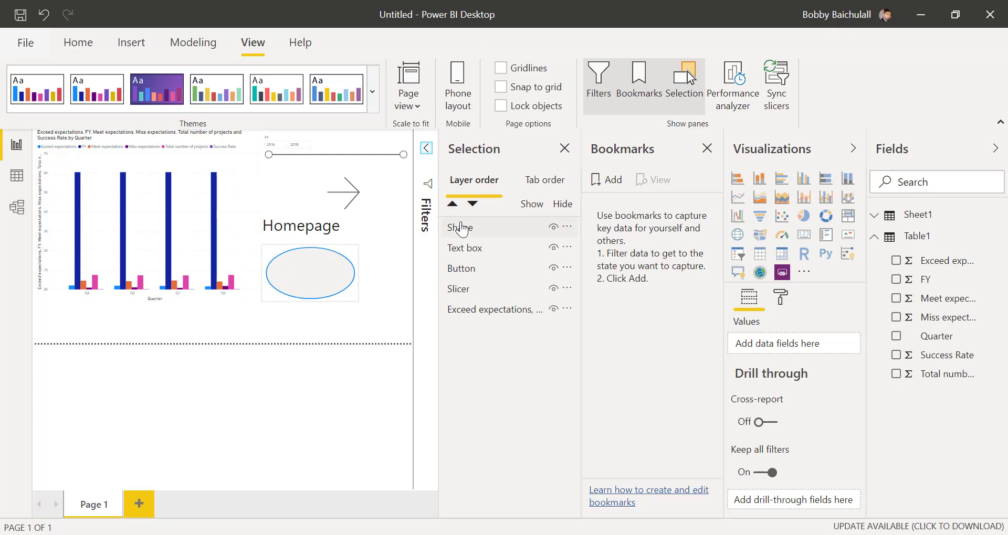
mouse_move(482, 234)
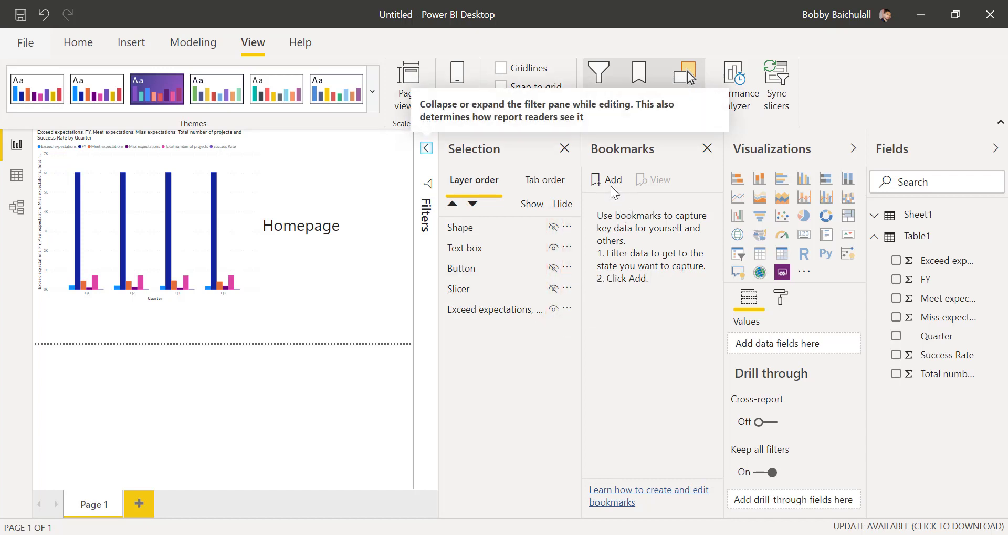
Step: Add a bookmark of the current view and name it Homepage
left_click(605, 180)
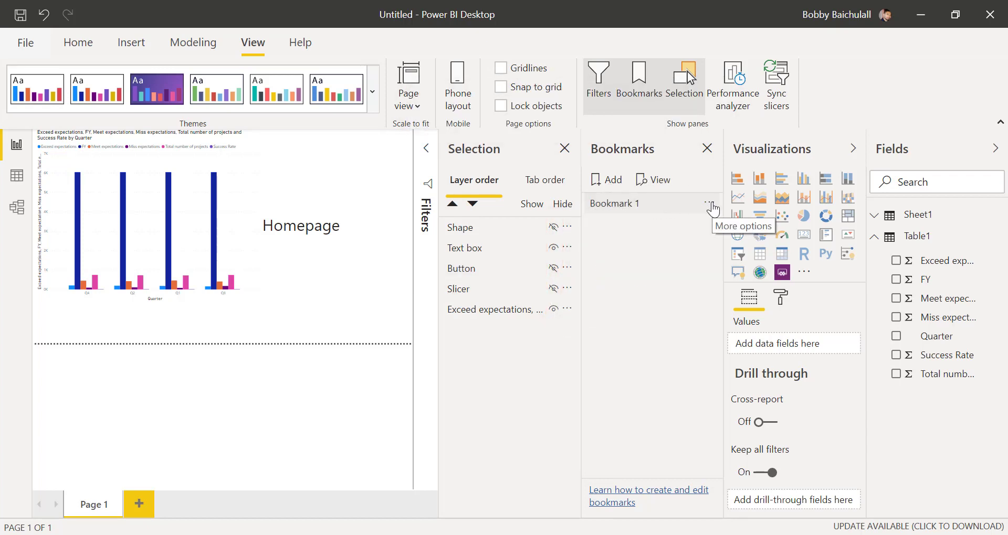
double_click(615, 203)
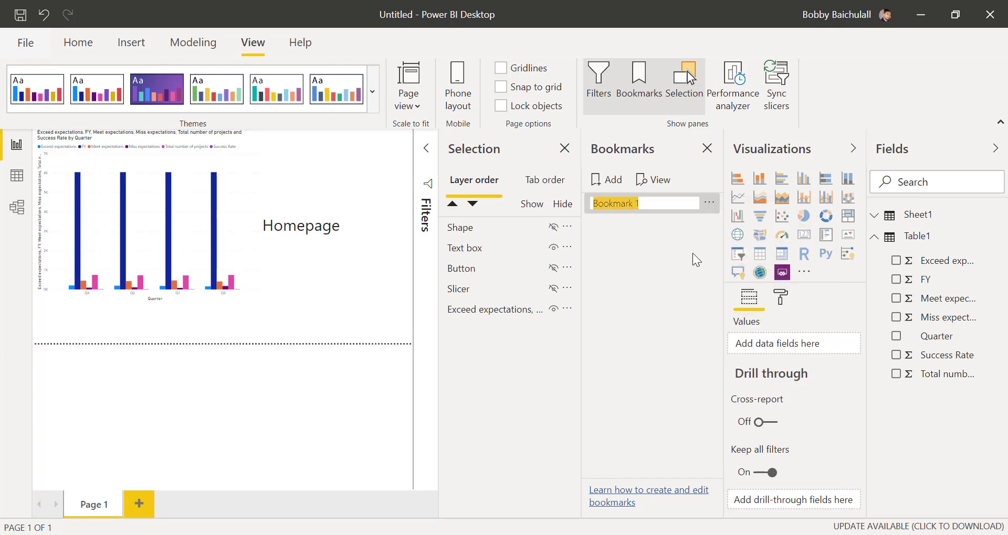
type("Homepage")
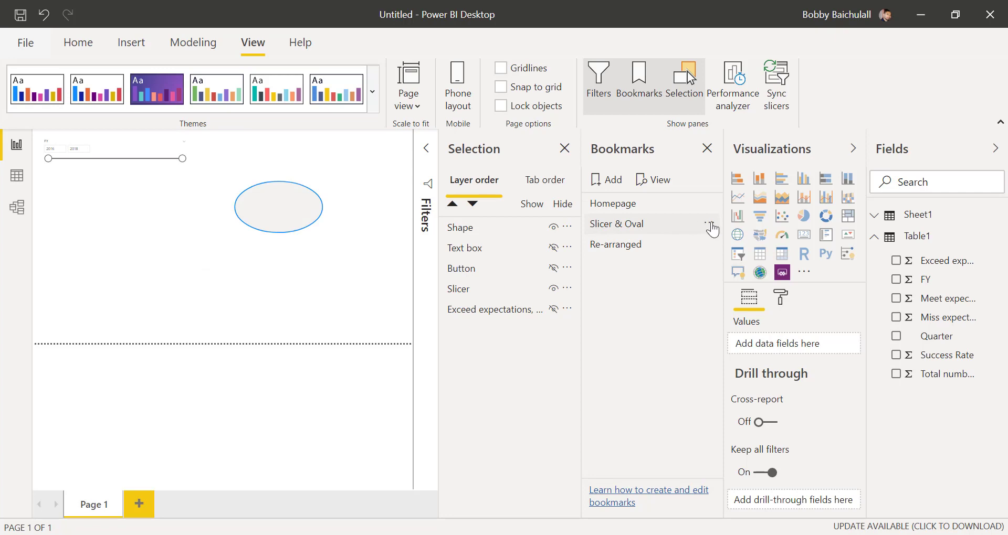
Step: Open the Slicer & Oval bookmark's options and add FY to the line chart
left_click(713, 224)
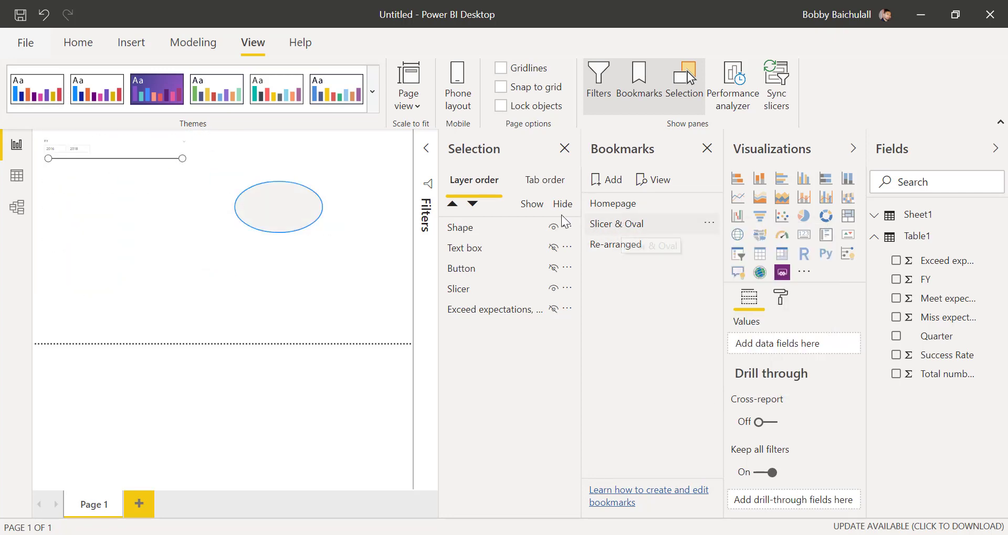
mouse_move(738, 197)
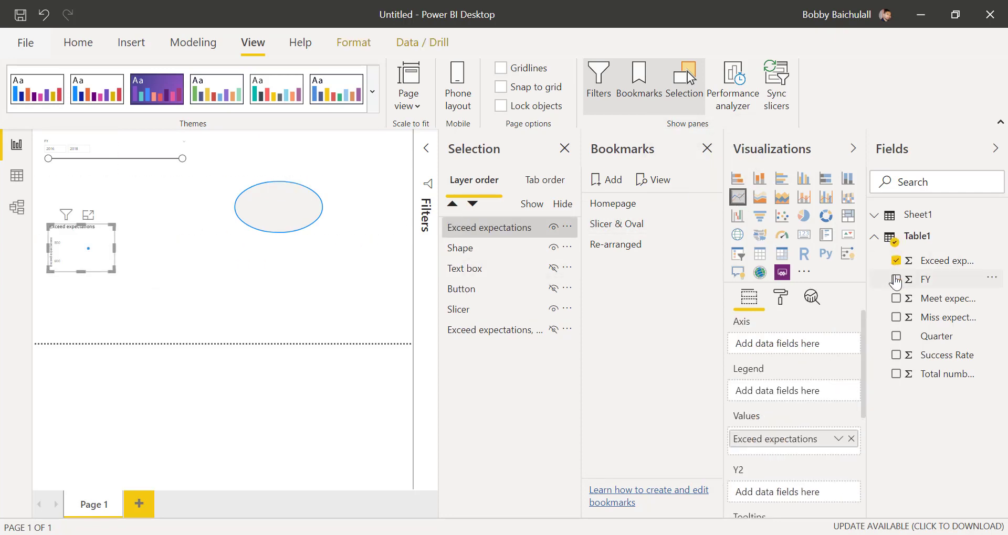
left_click(895, 279)
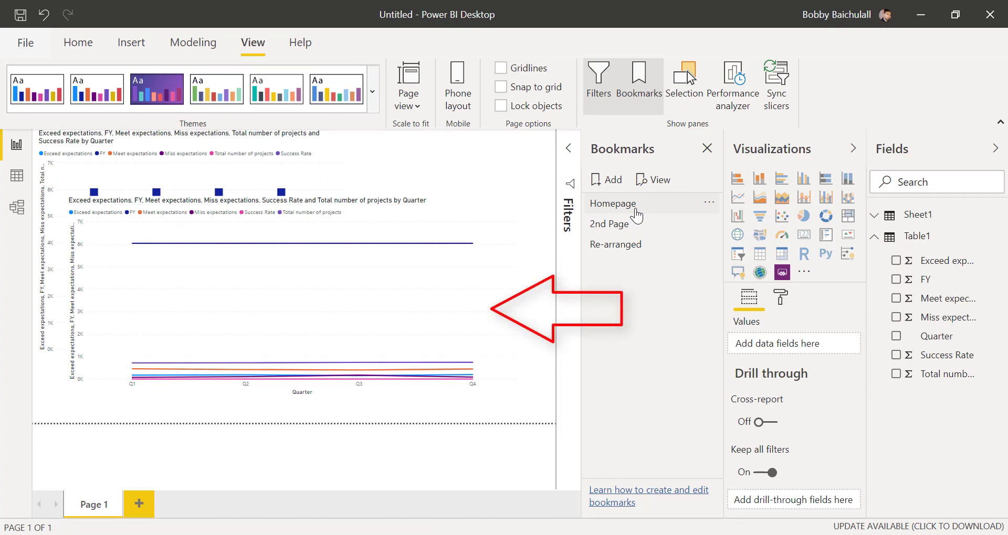
mouse_move(616, 232)
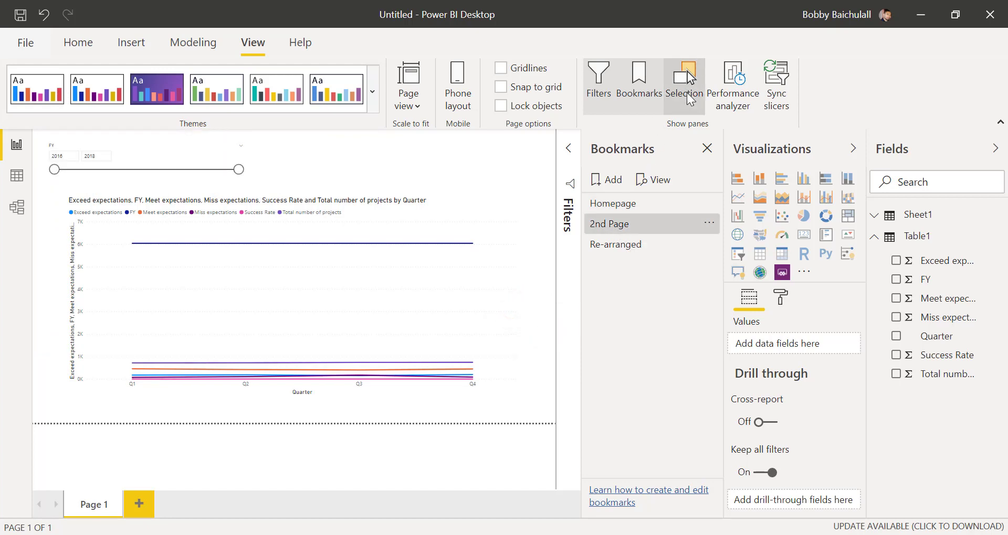
Step: Apply the Homepage bookmark, close the Selection pane, then apply 2nd Page
left_click(683, 84)
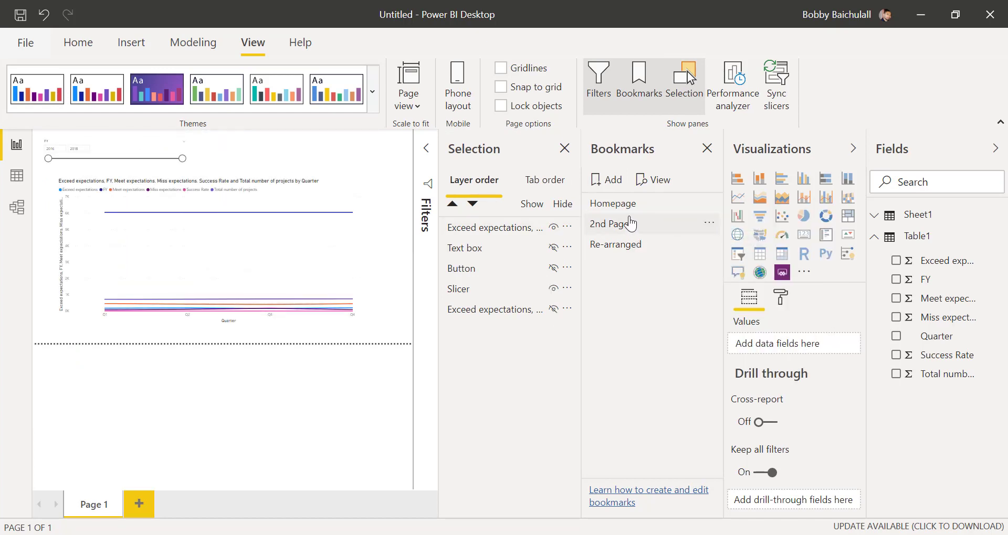
left_click(612, 203)
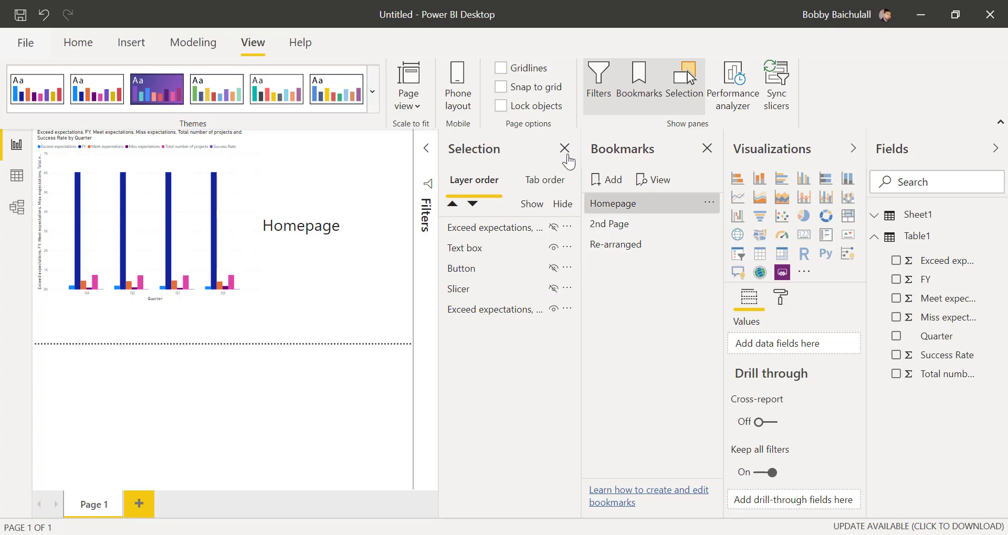
left_click(564, 149)
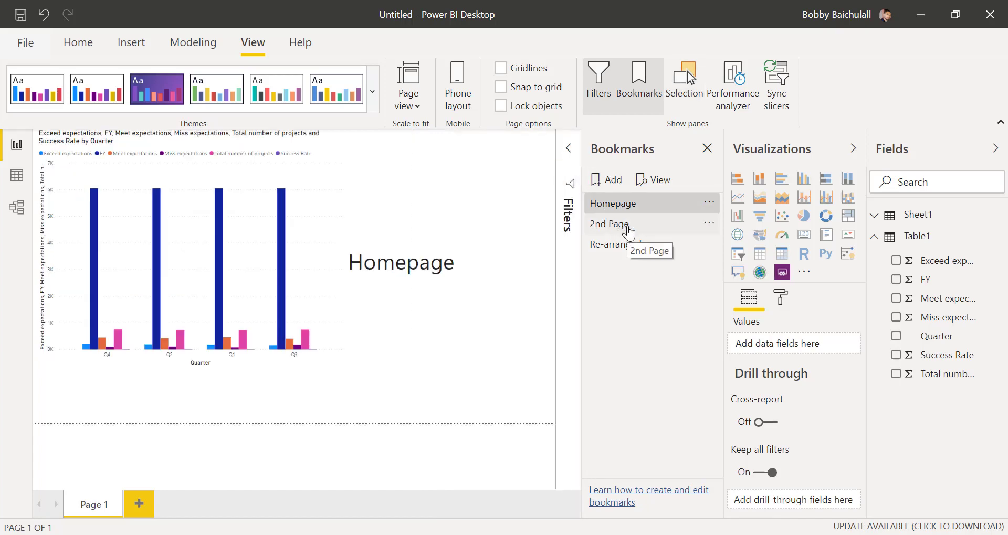
left_click(608, 224)
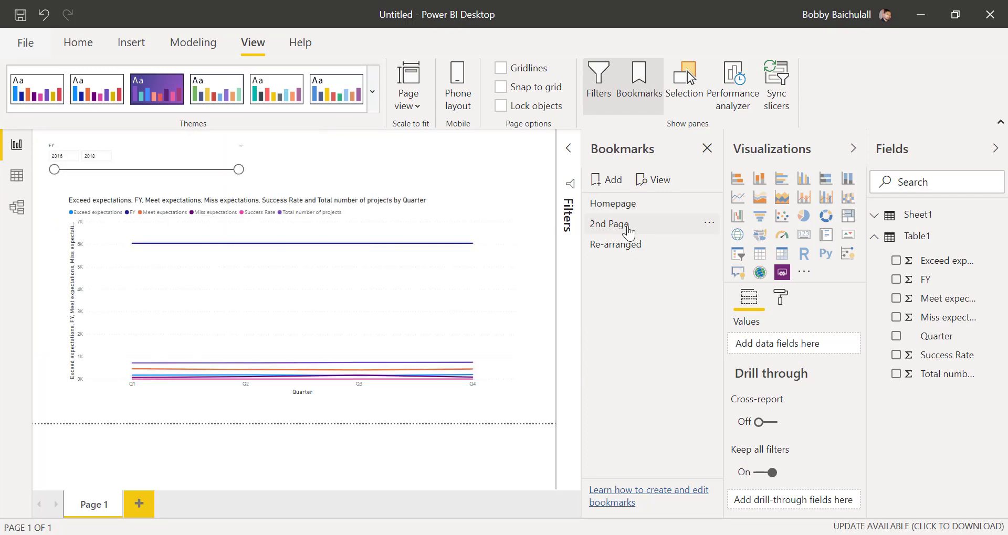
mouse_move(633, 232)
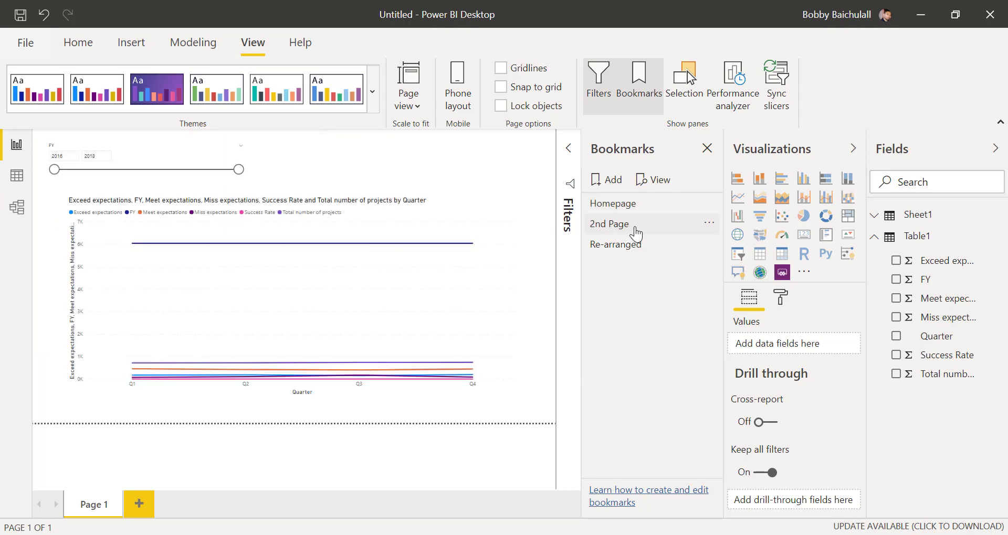